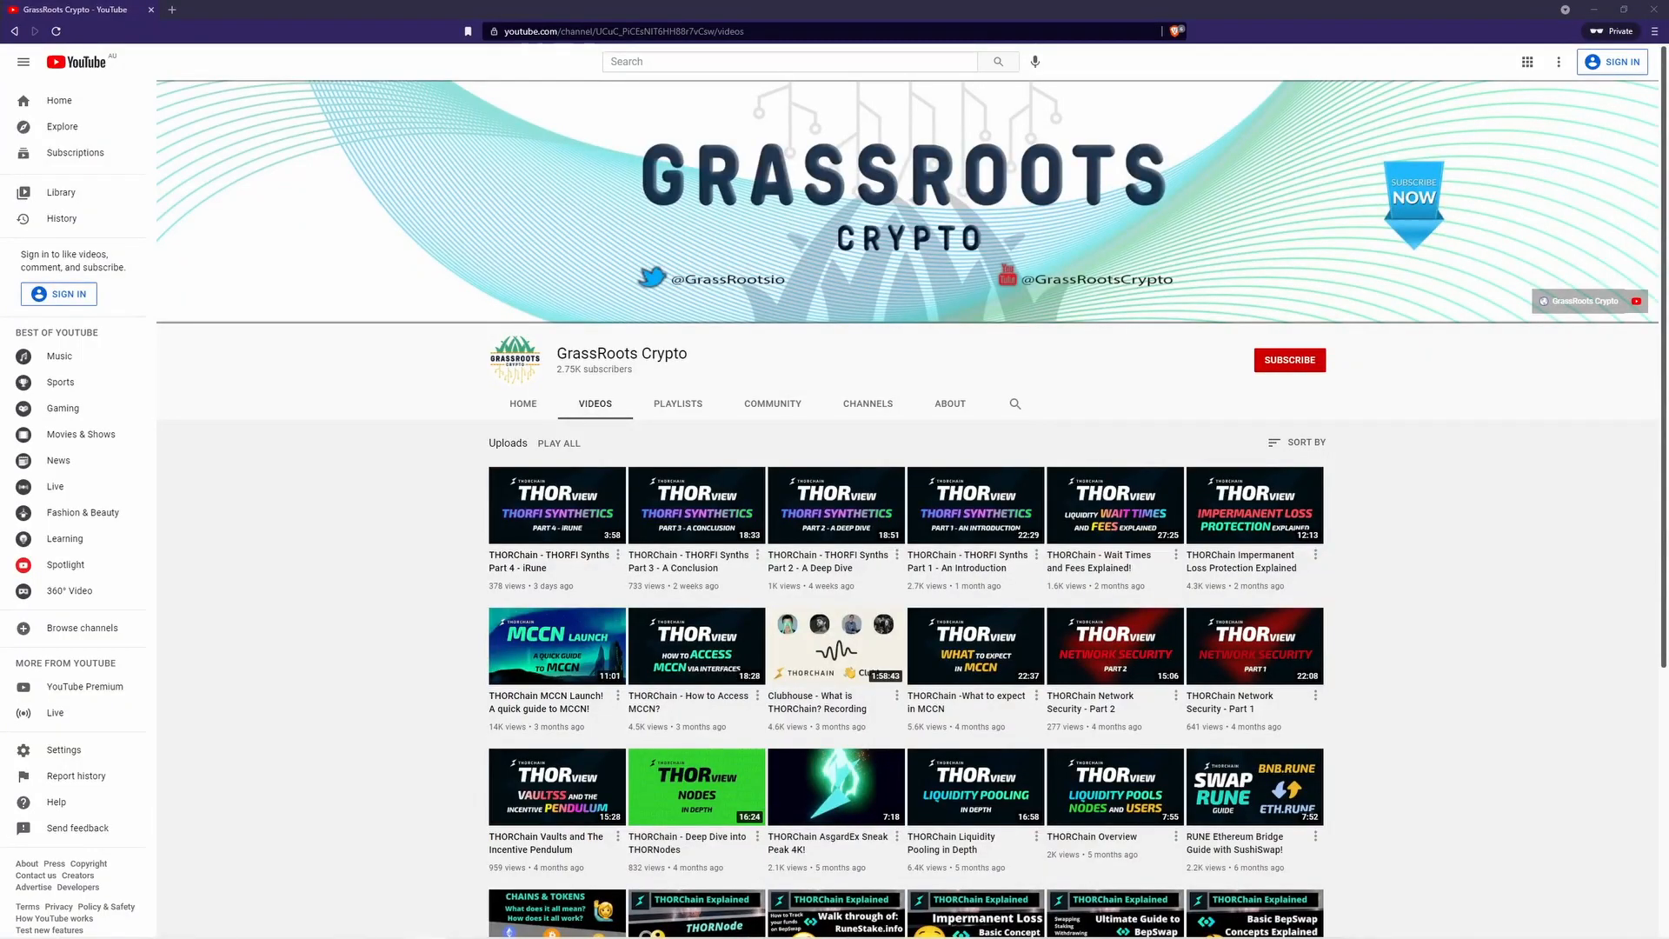
{"action": "mouse_move", "coordinate": [379, 591]}
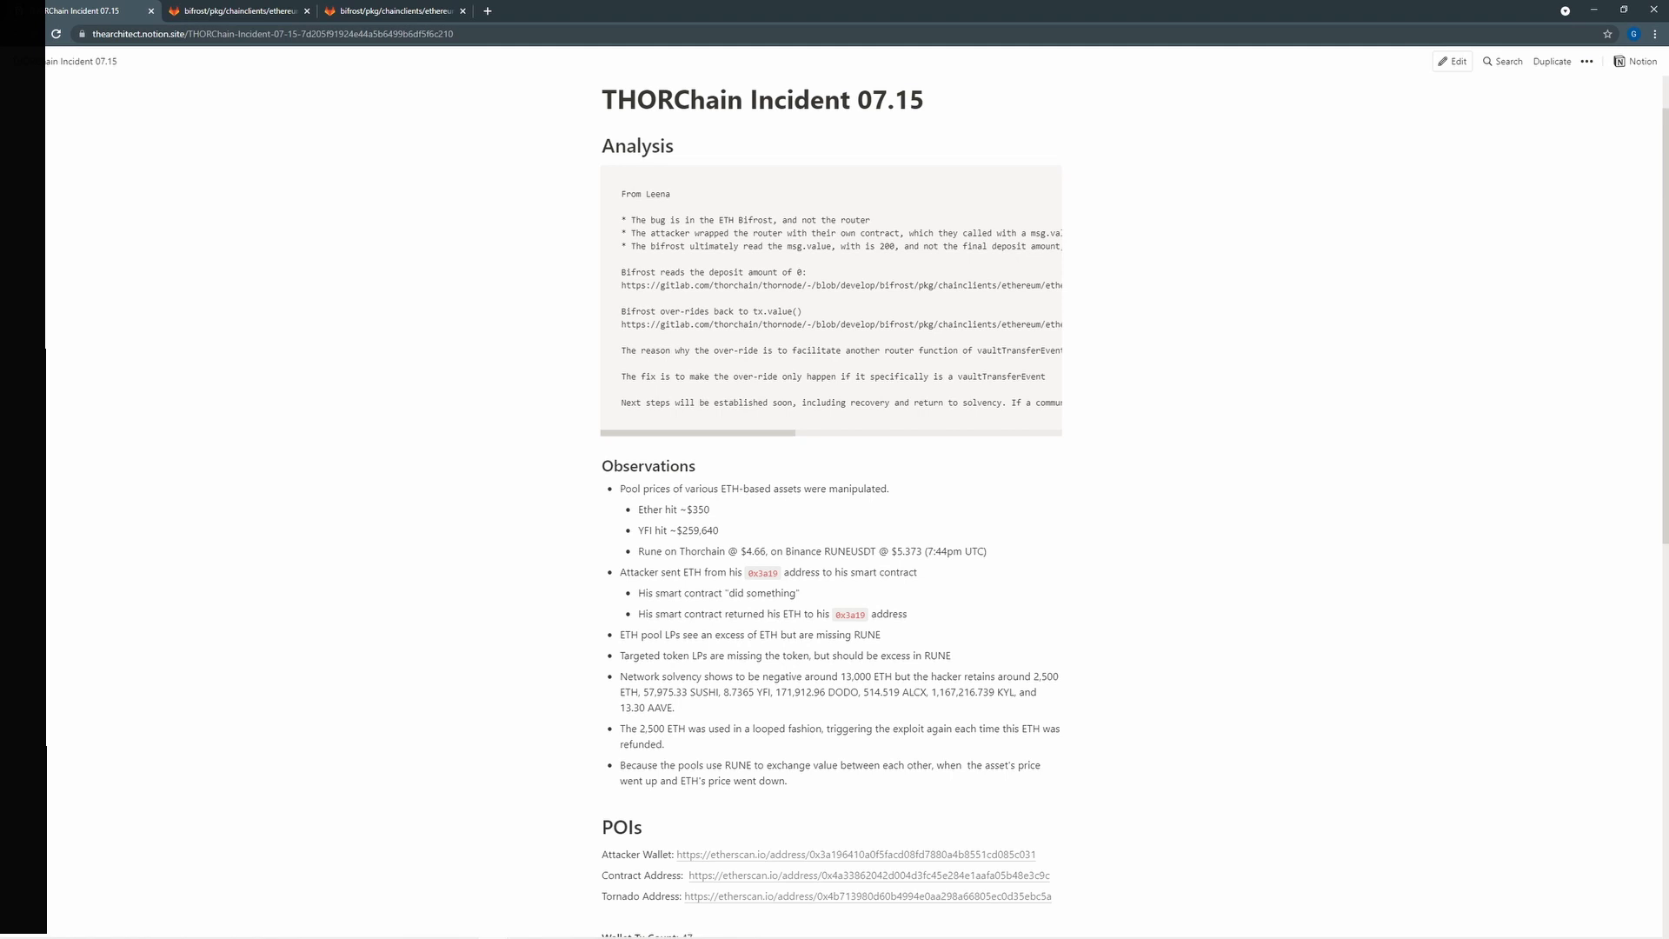
- Read through the incident's Observations and POIs, then switch to the GitLab Ethereum block scanner at line 794
{"action": "scroll", "scroll_direction": "down", "scroll_amount": 3}
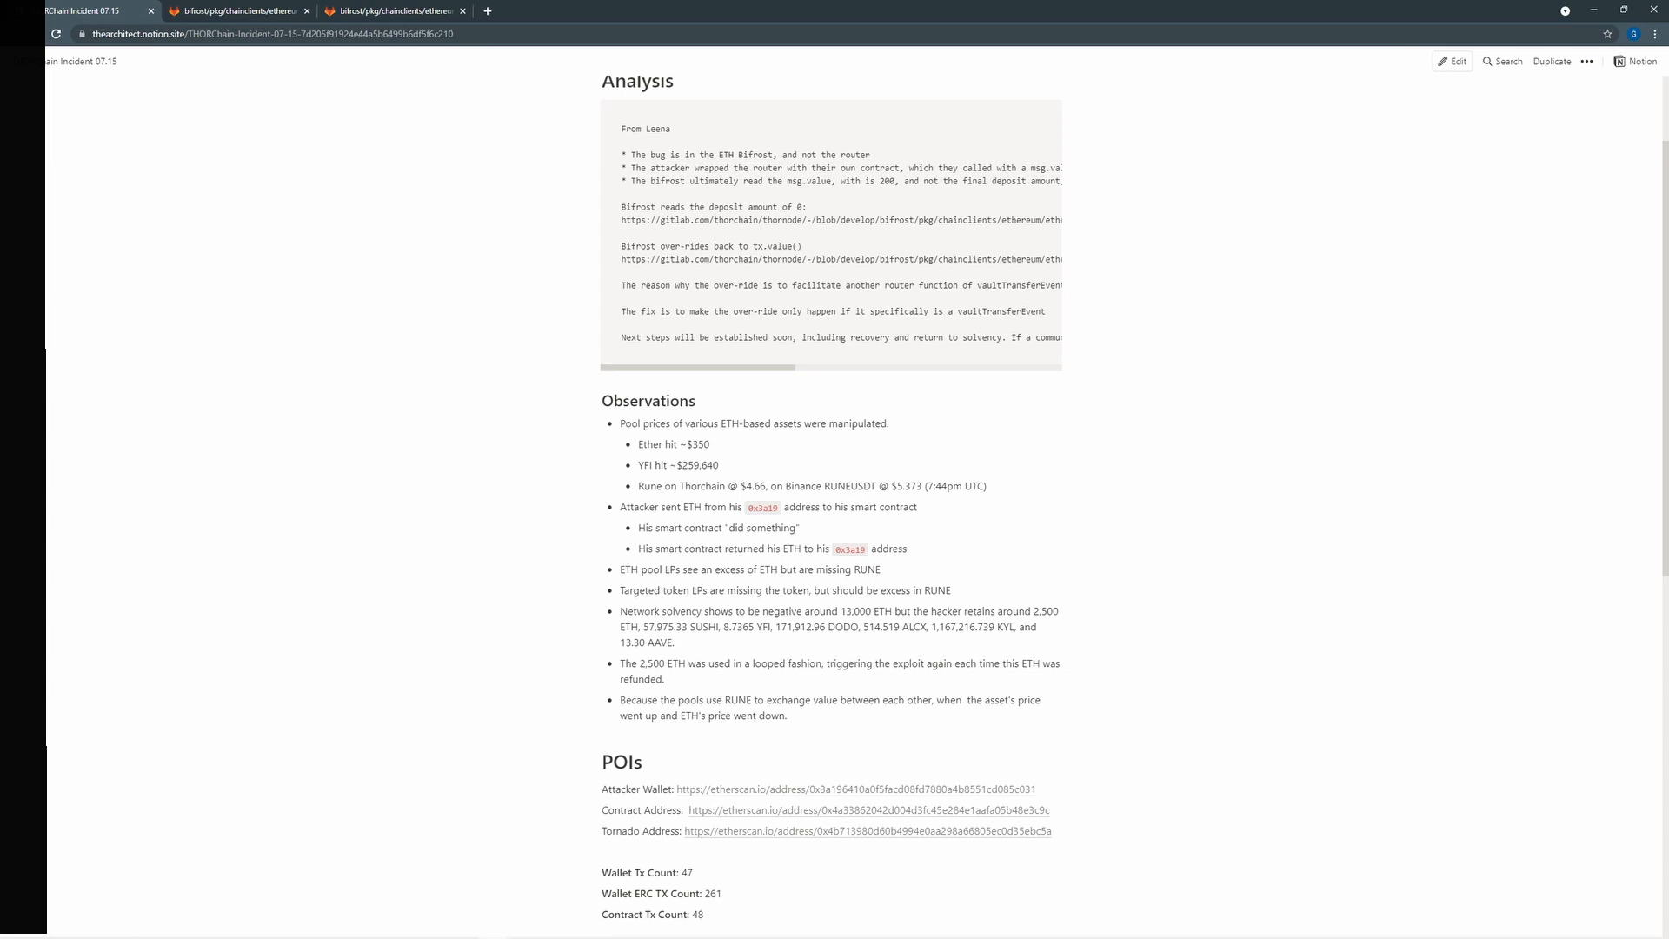
{"action": "scroll", "scroll_direction": "down", "scroll_amount": 3}
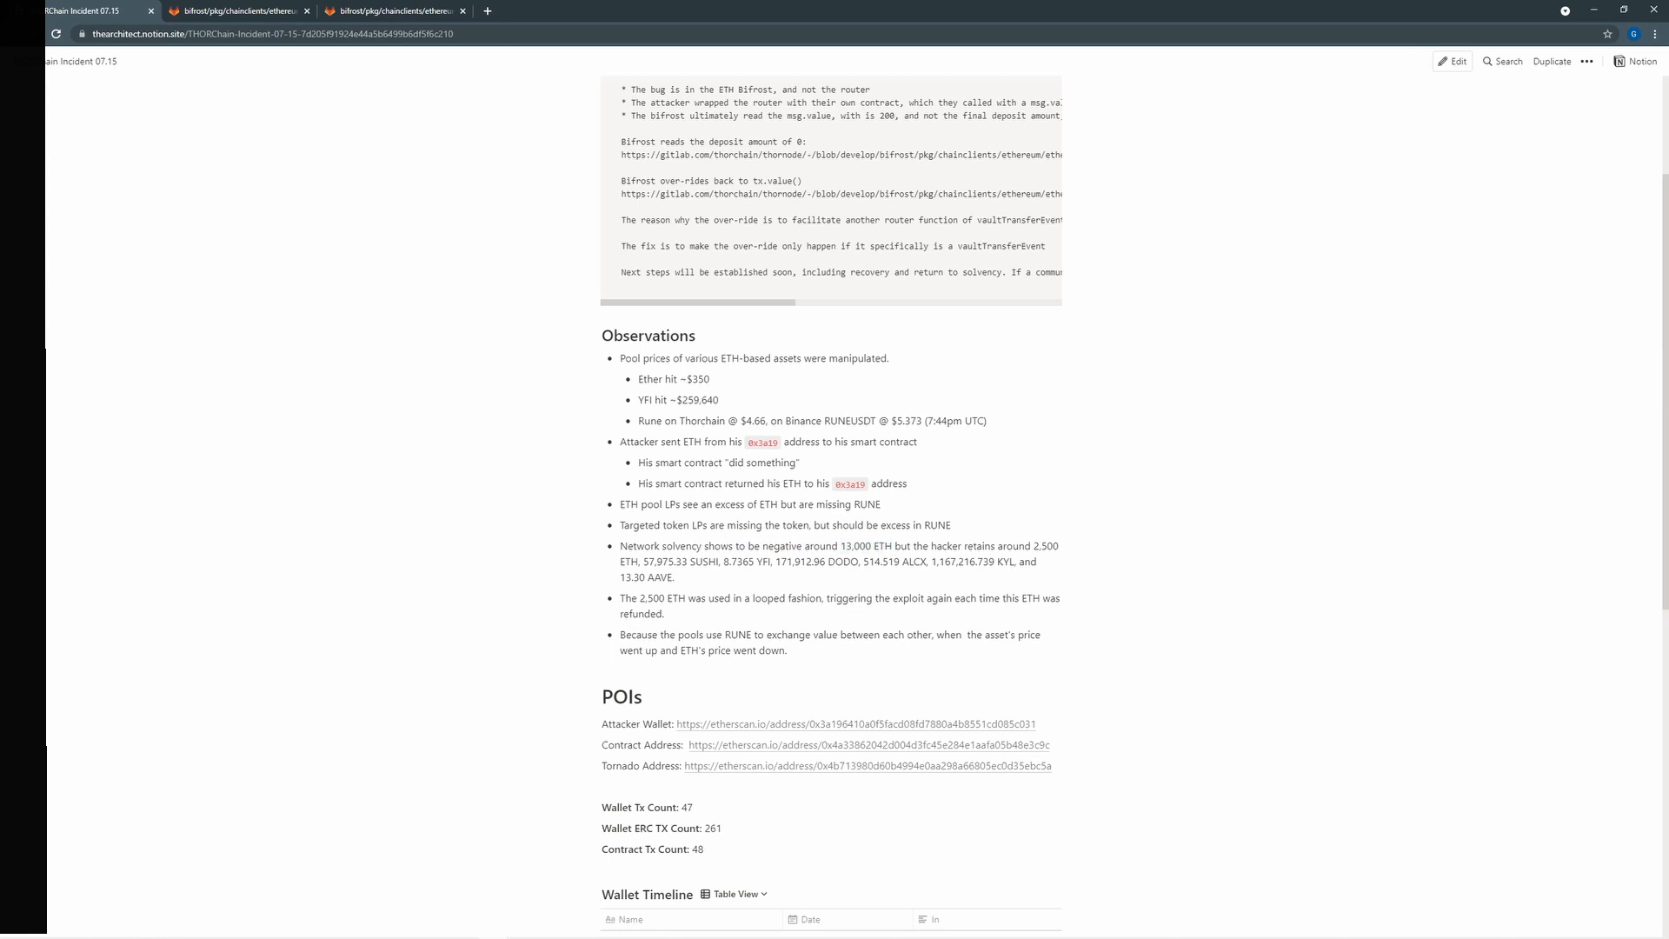
{"action": "scroll", "scroll_direction": "down", "scroll_amount": 3}
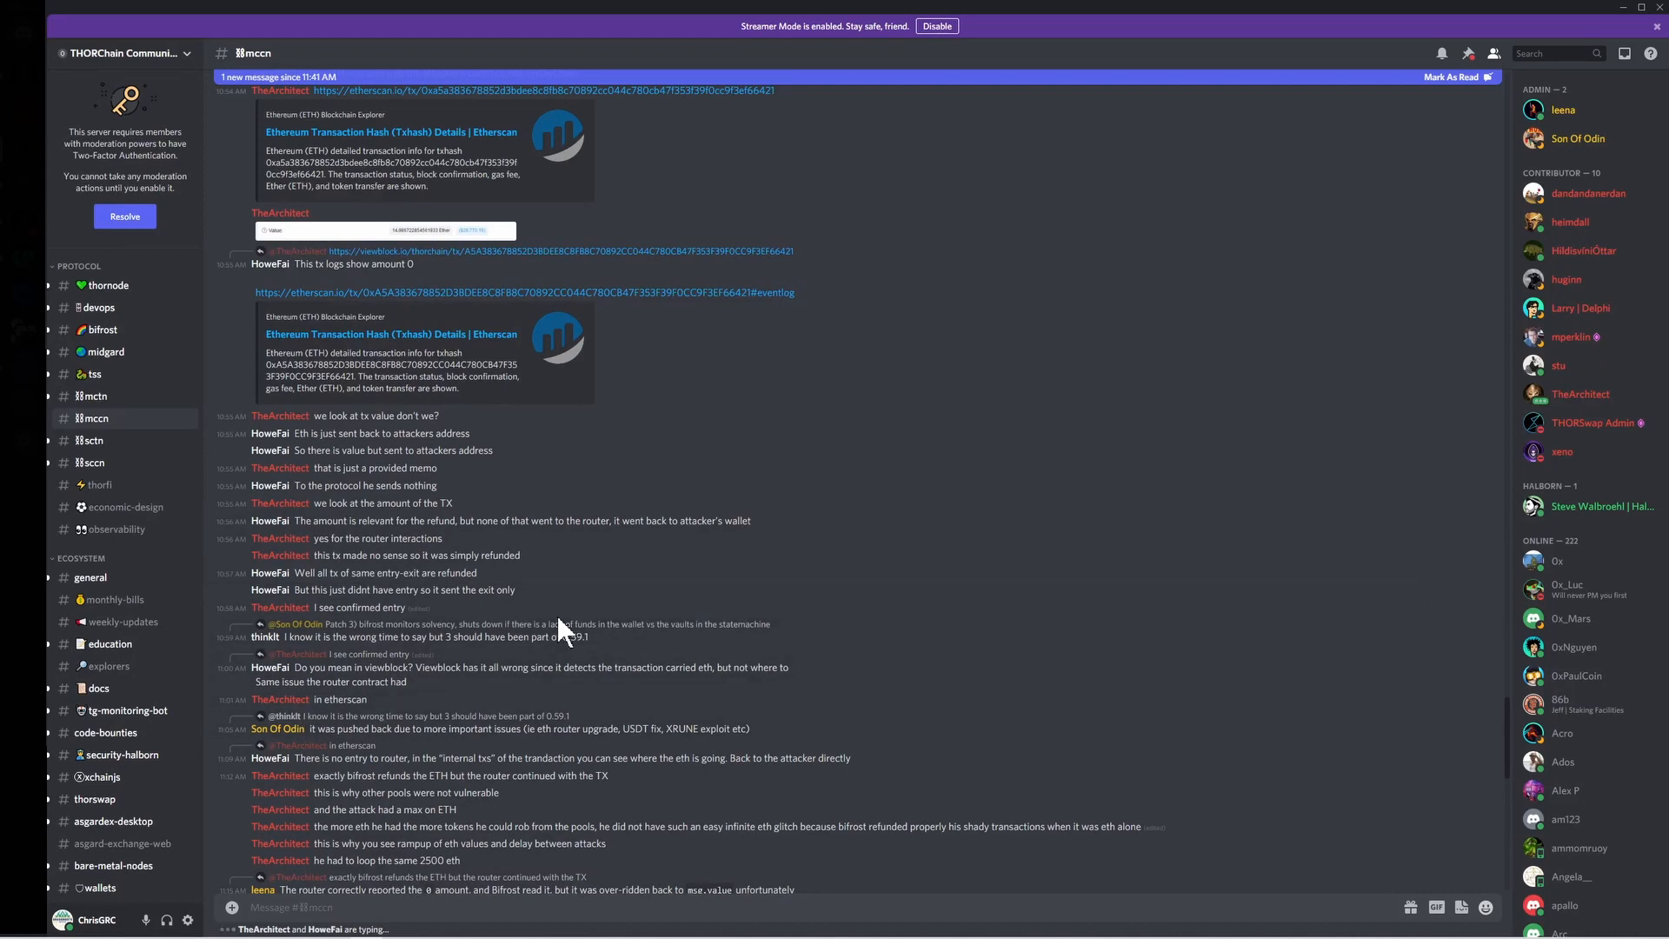
{"action": "scroll", "scroll_direction": "down", "scroll_amount": 3}
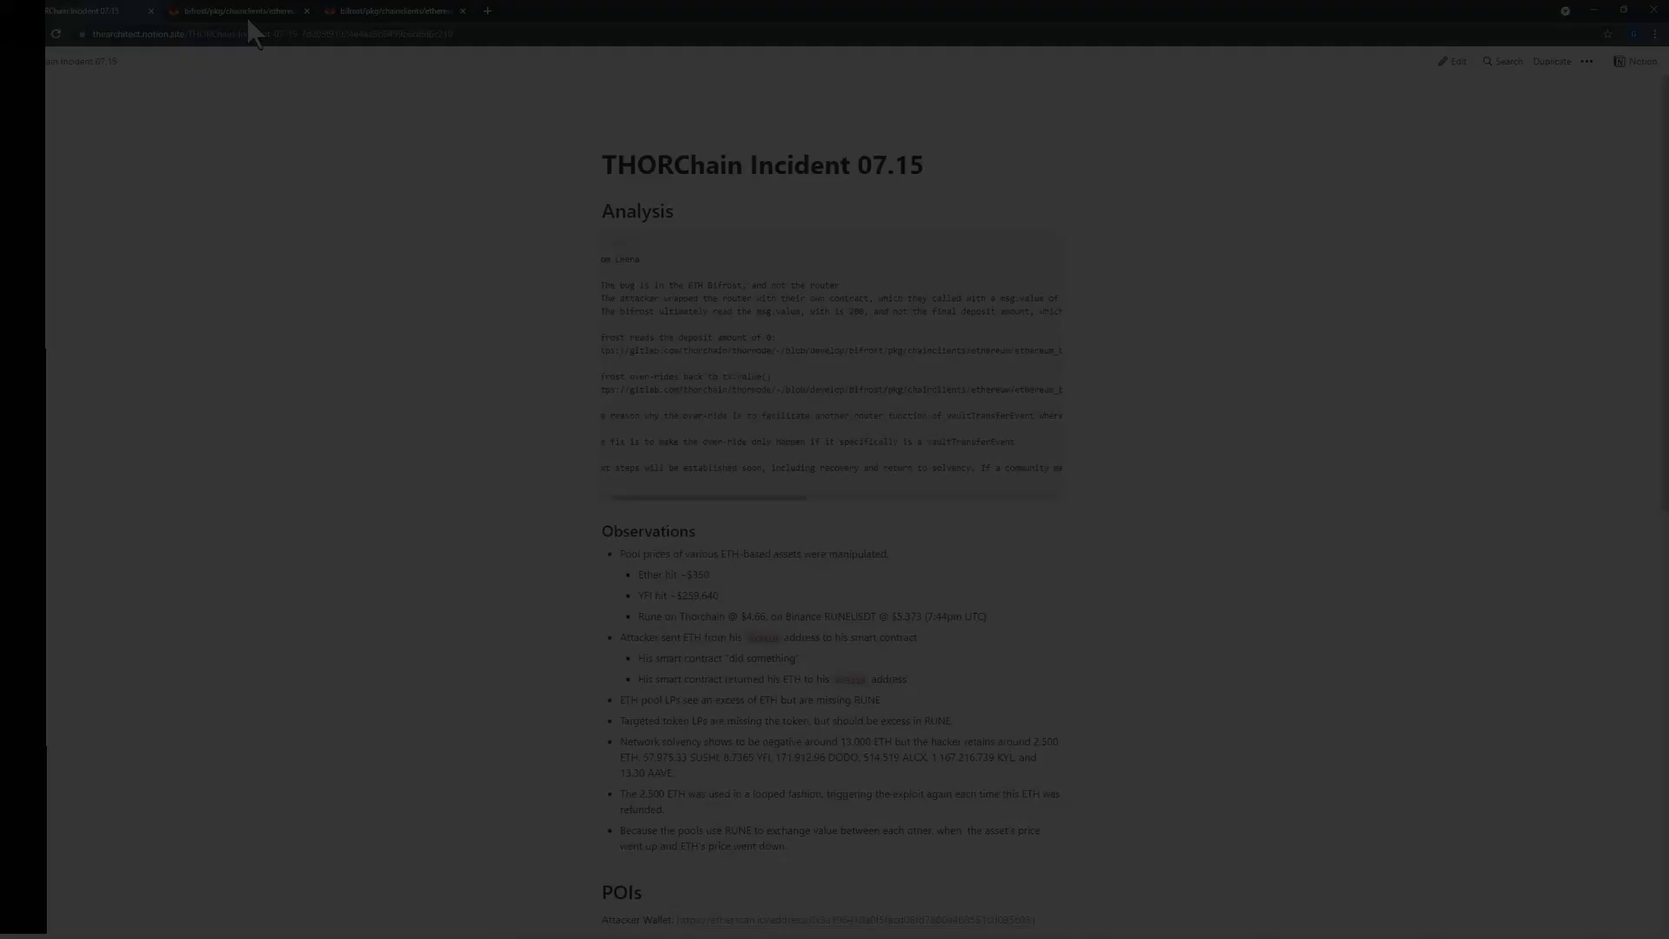
{"action": "left_click", "coordinate": [235, 11]}
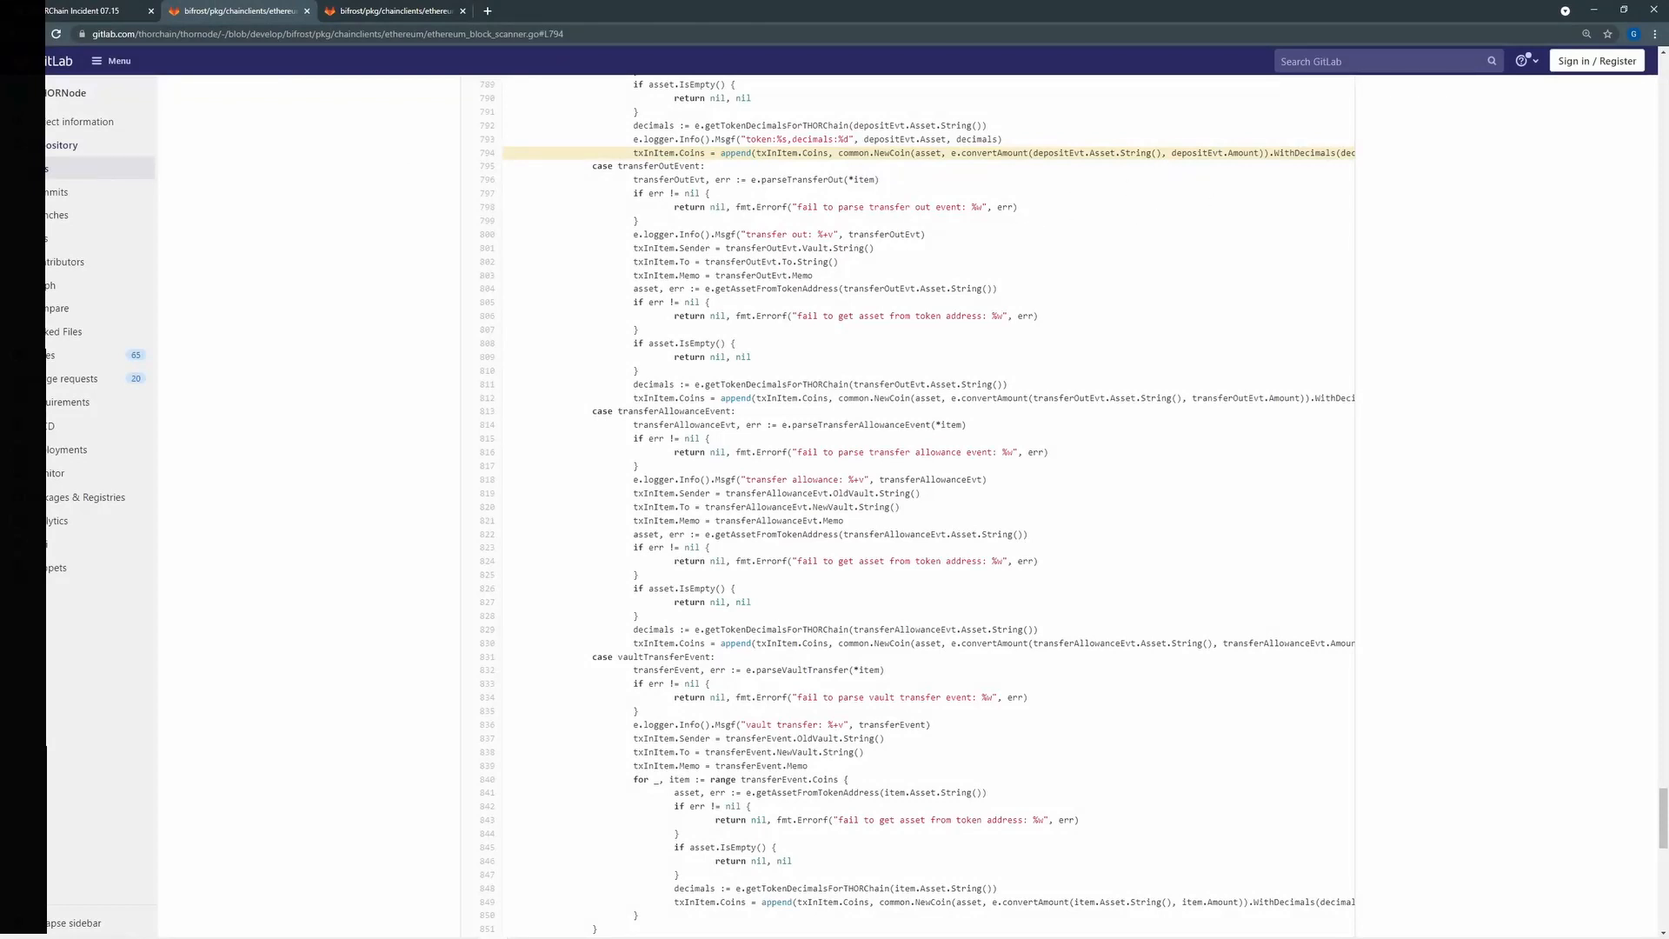
{"action": "double_click", "coordinate": [1208, 153]}
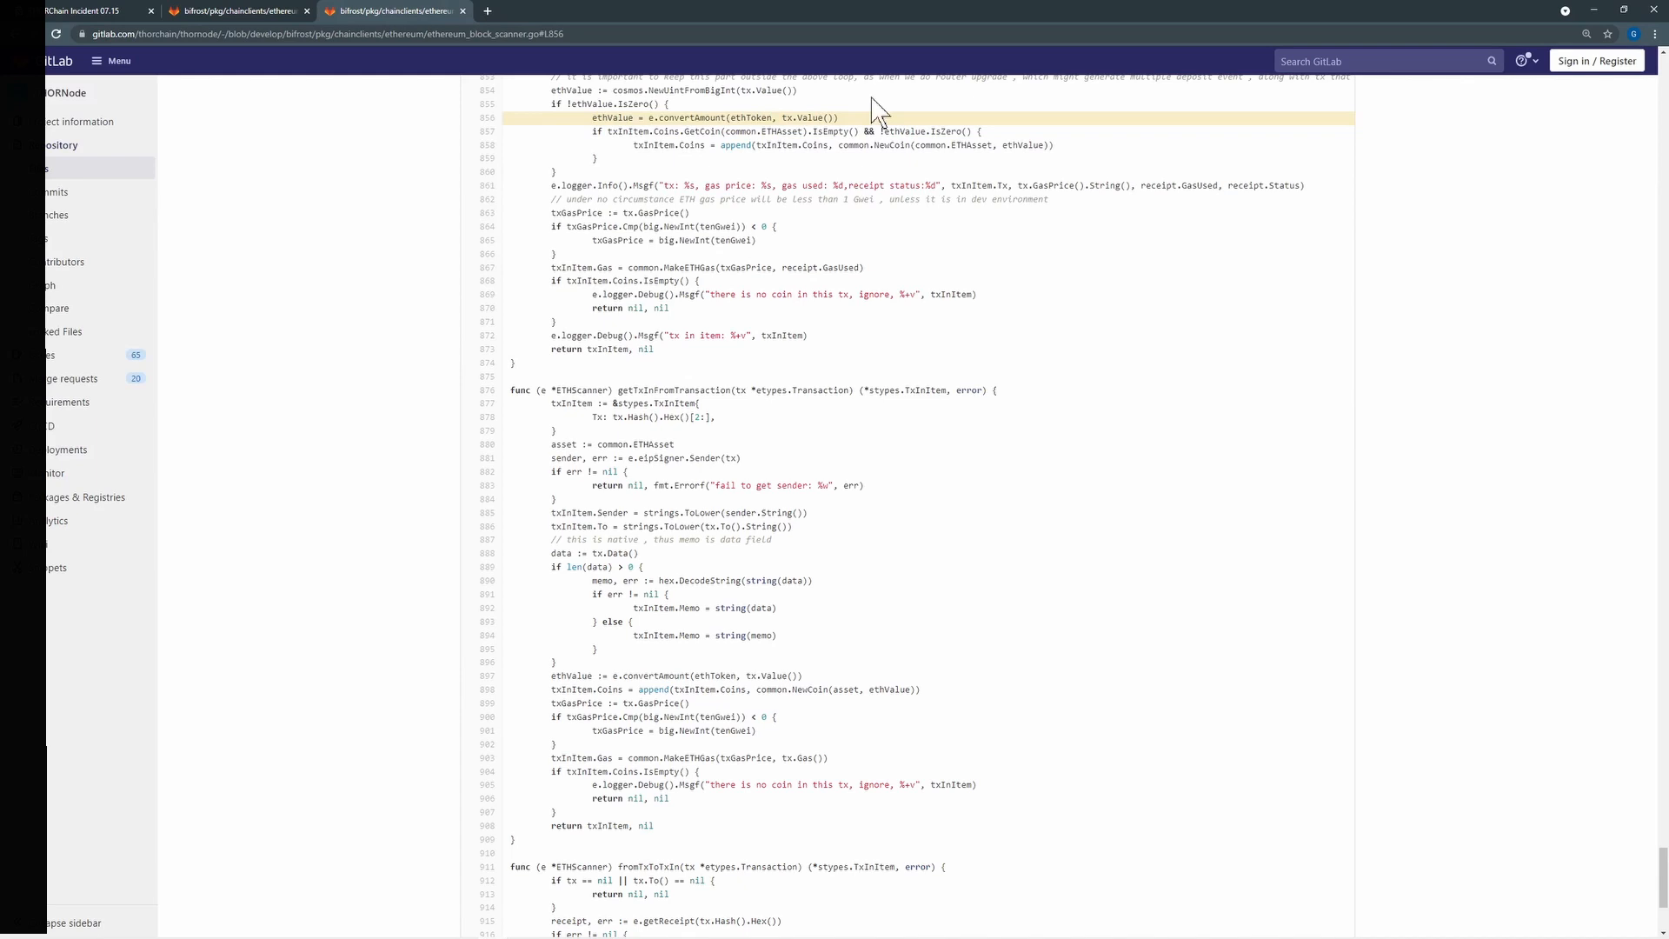
{"action": "double_click", "coordinate": [798, 117]}
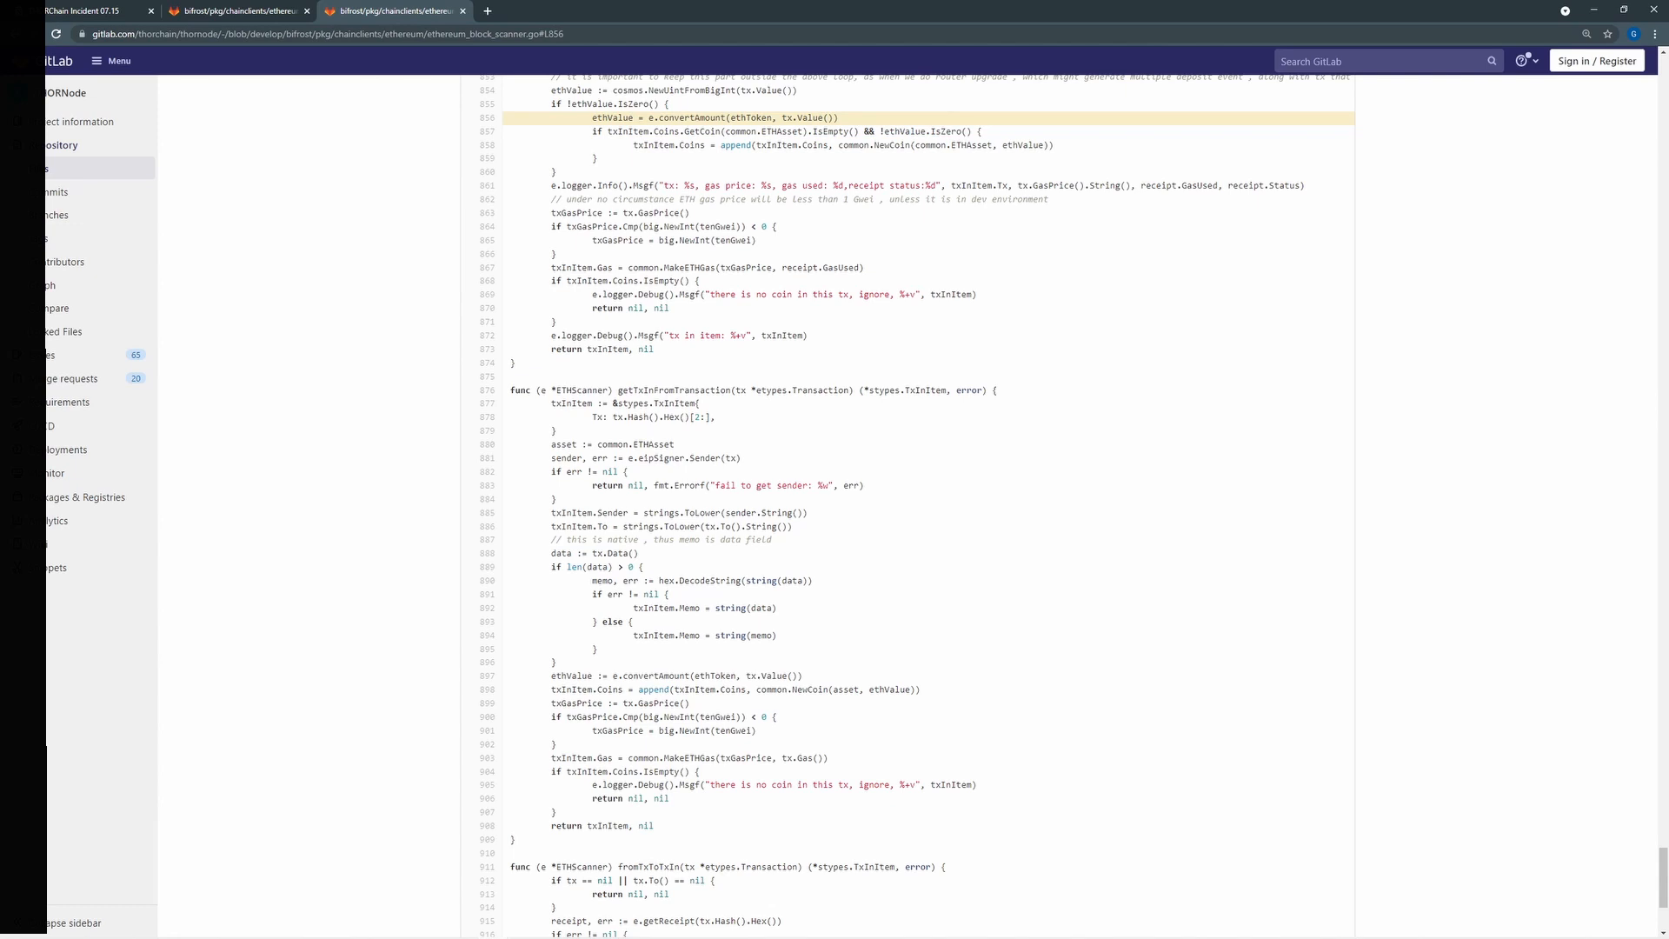
{"action": "left_click", "coordinate": [236, 11]}
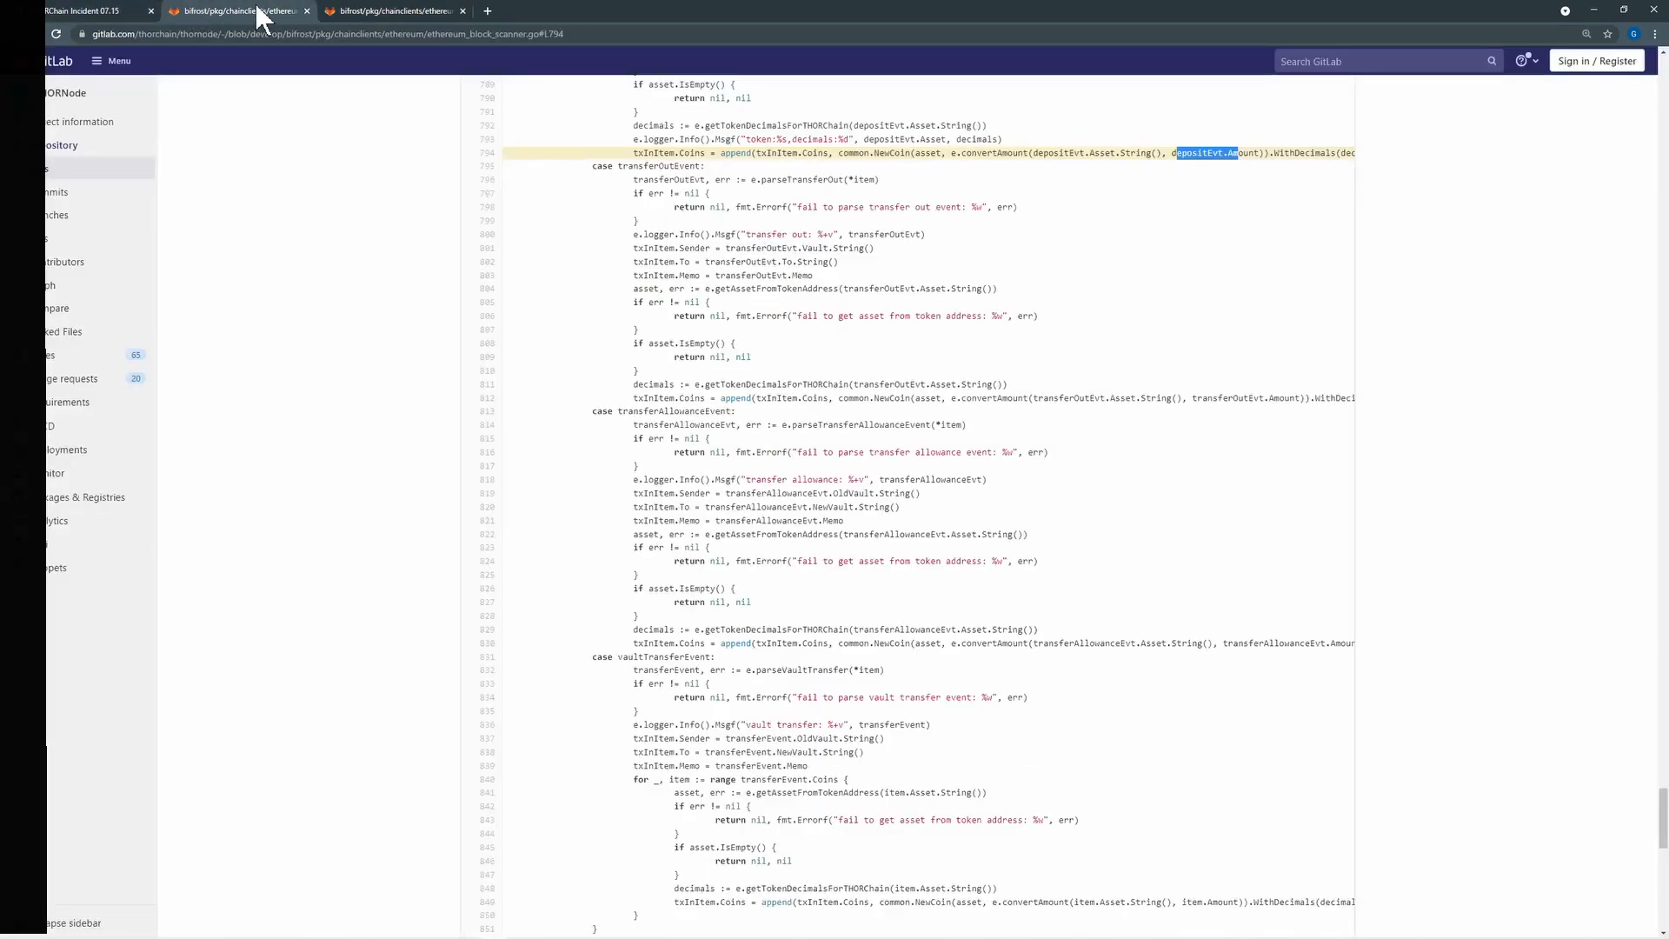
{"action": "left_click", "coordinate": [86, 11]}
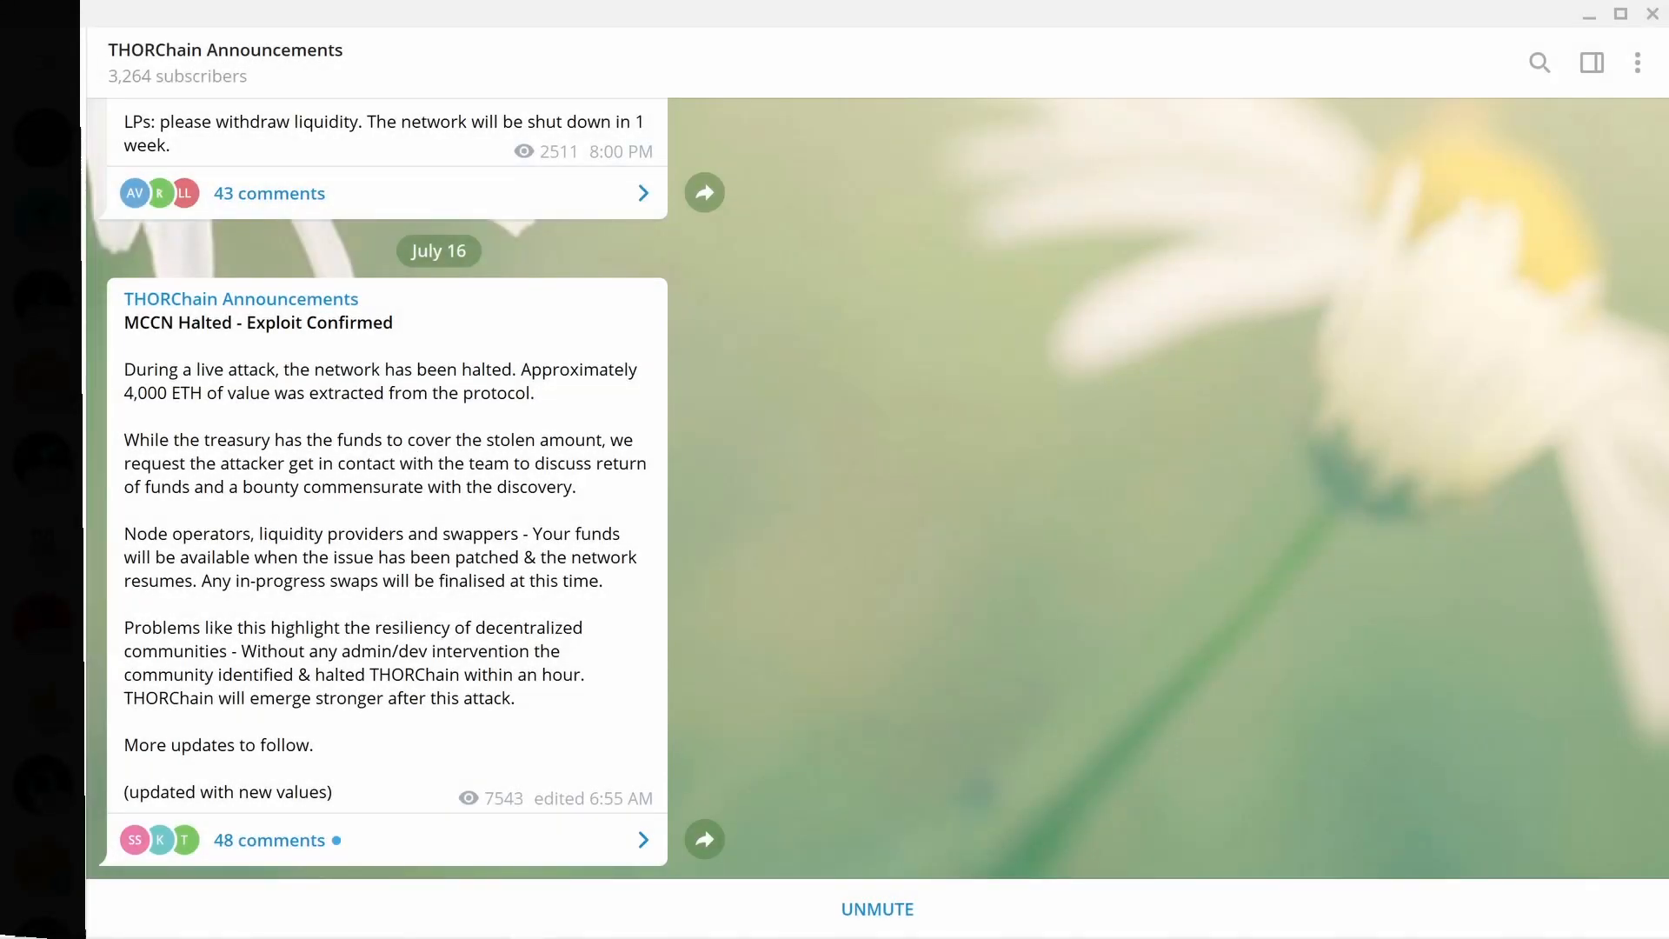
{"action": "mouse_move", "coordinate": [796, 518]}
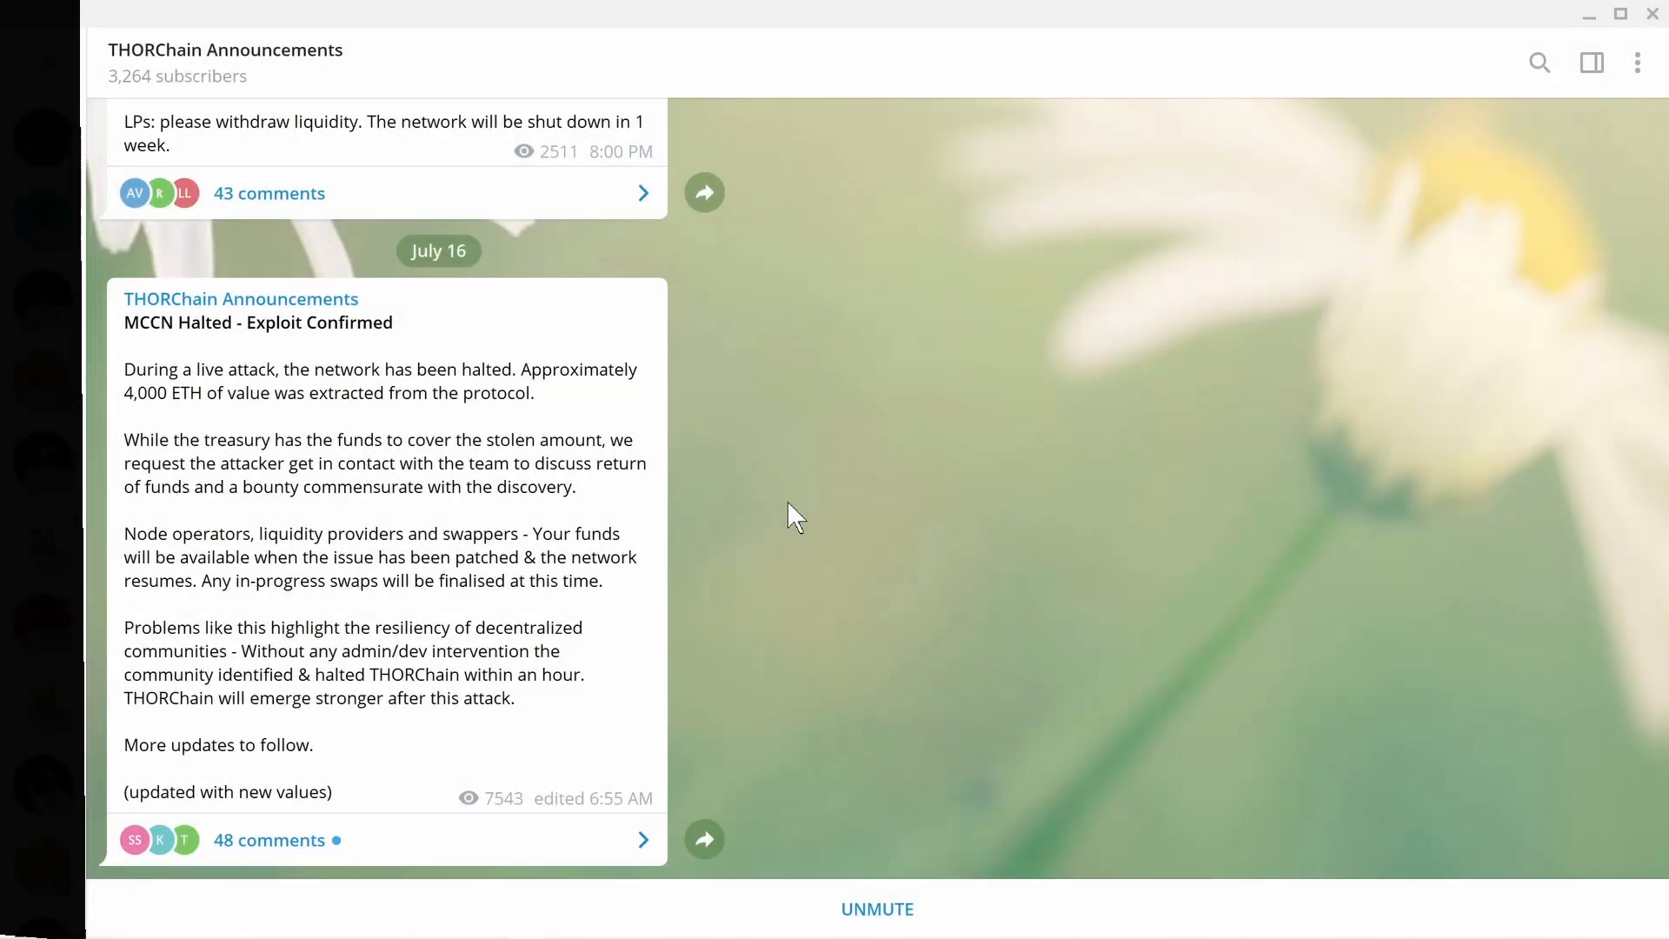